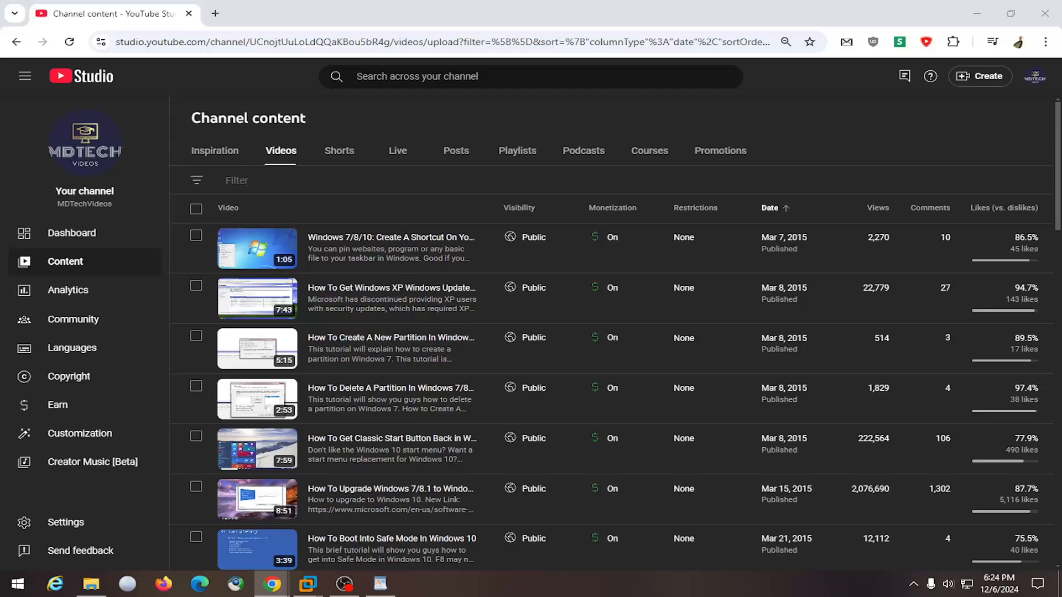
mouse_move(93, 461)
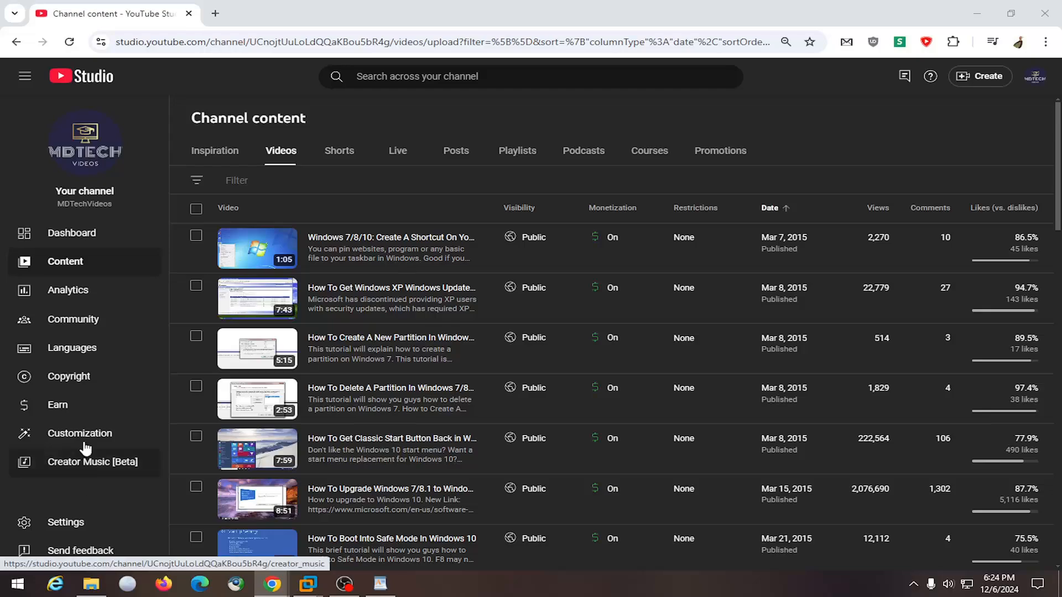
mouse_move(65, 522)
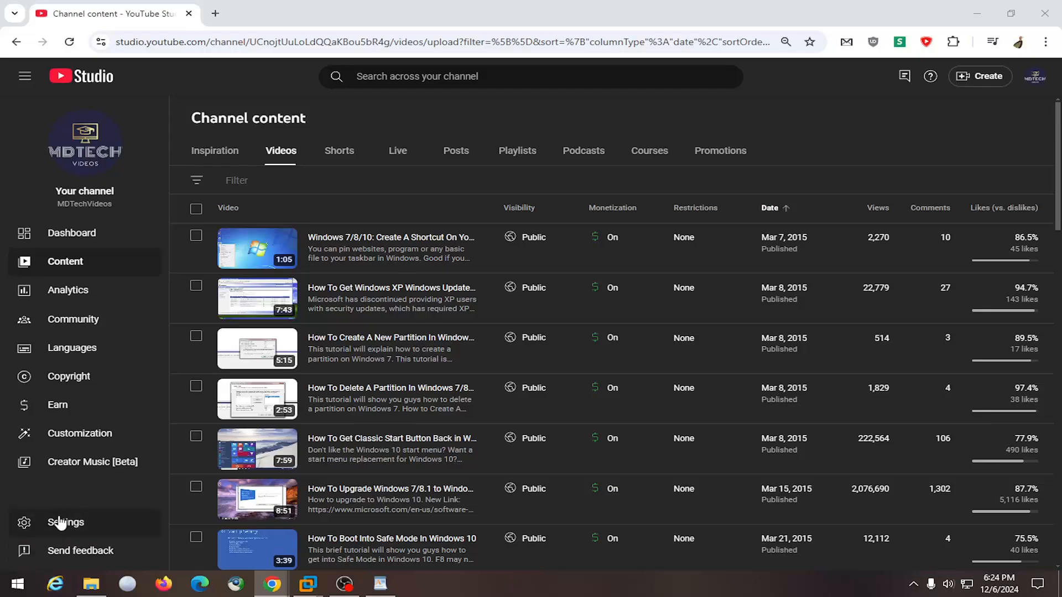
mouse_move(57, 405)
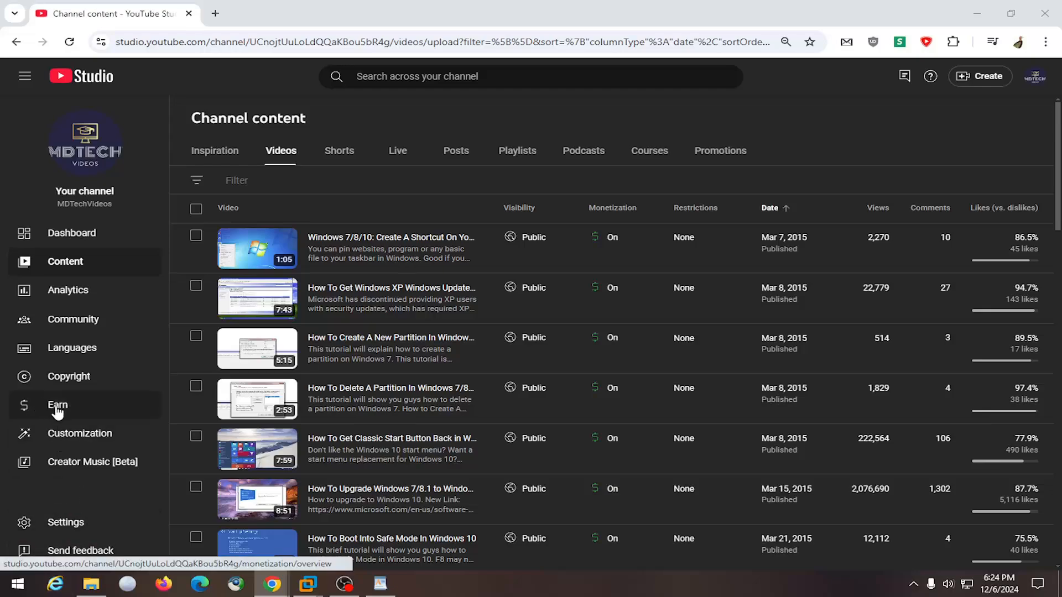
Go to the Earn on YouTube overview from the left sidebar
click(58, 405)
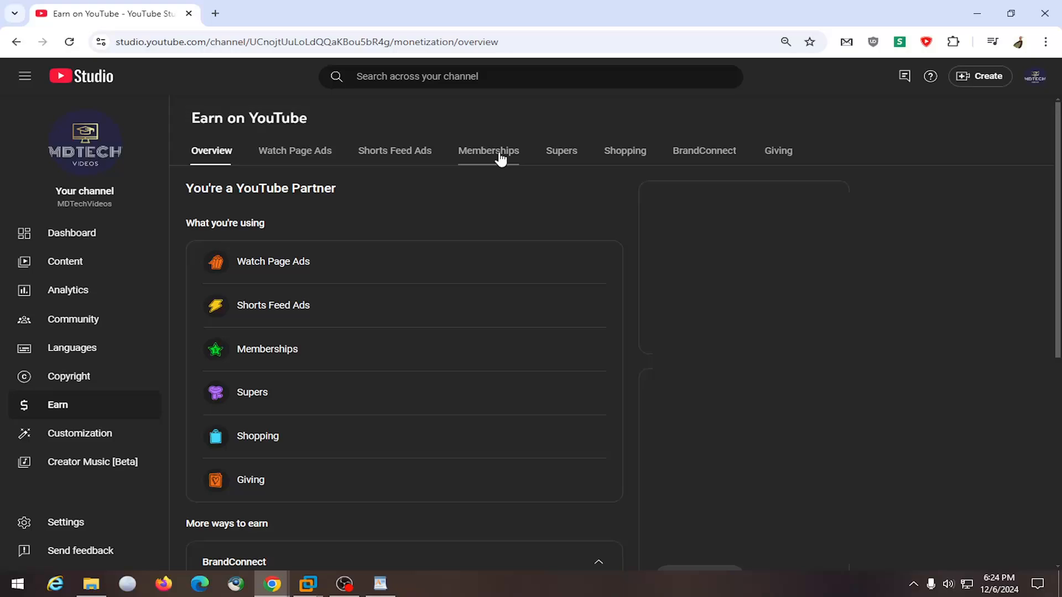
Show the Memberships earnings page and its levels overview (Tech Enthusiast, IT Project Manager)
click(488, 151)
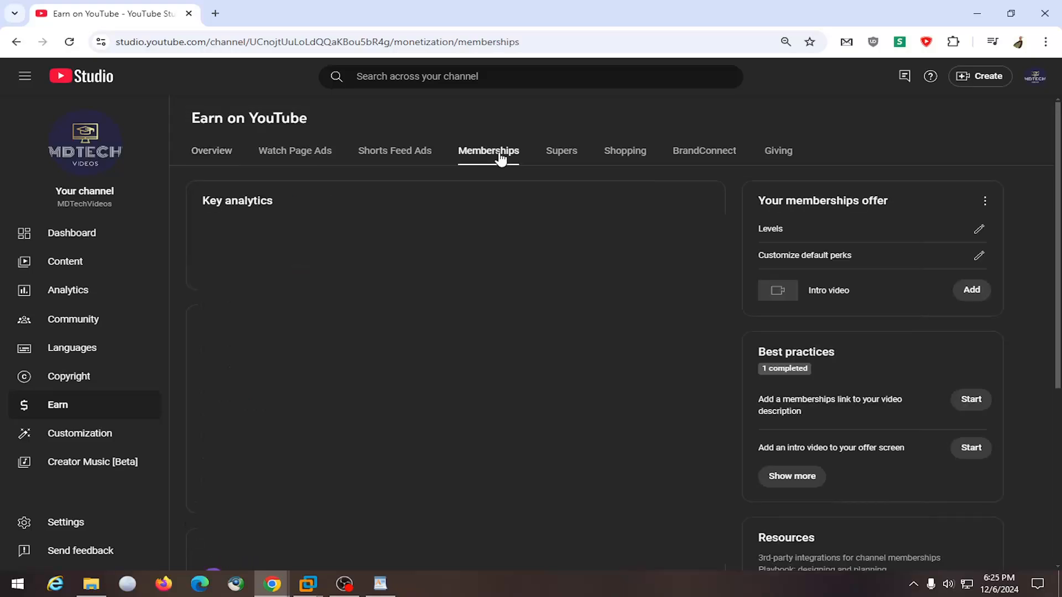
mouse_move(865, 203)
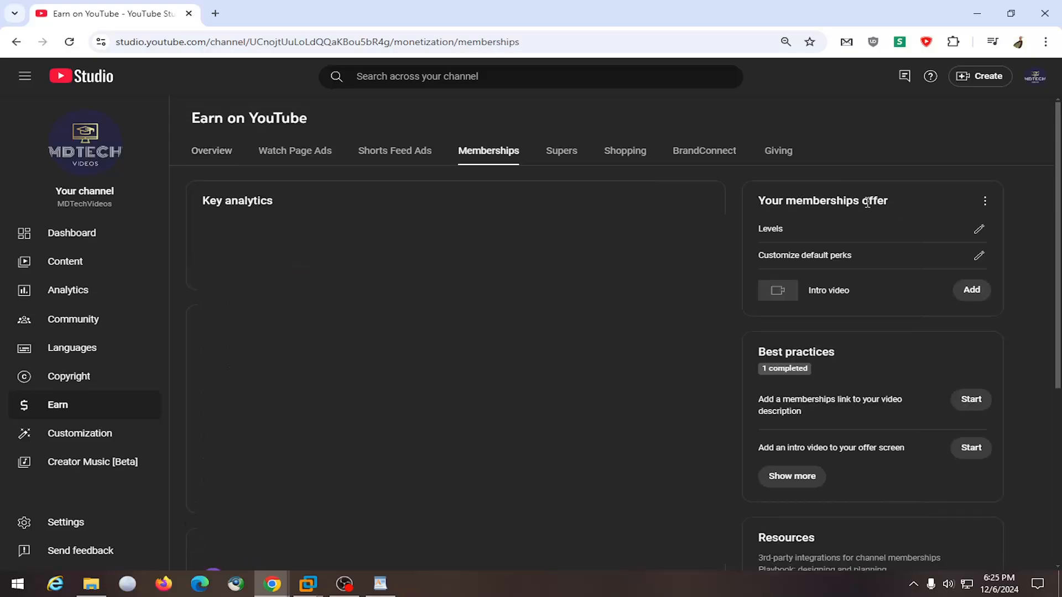
mouse_move(978, 259)
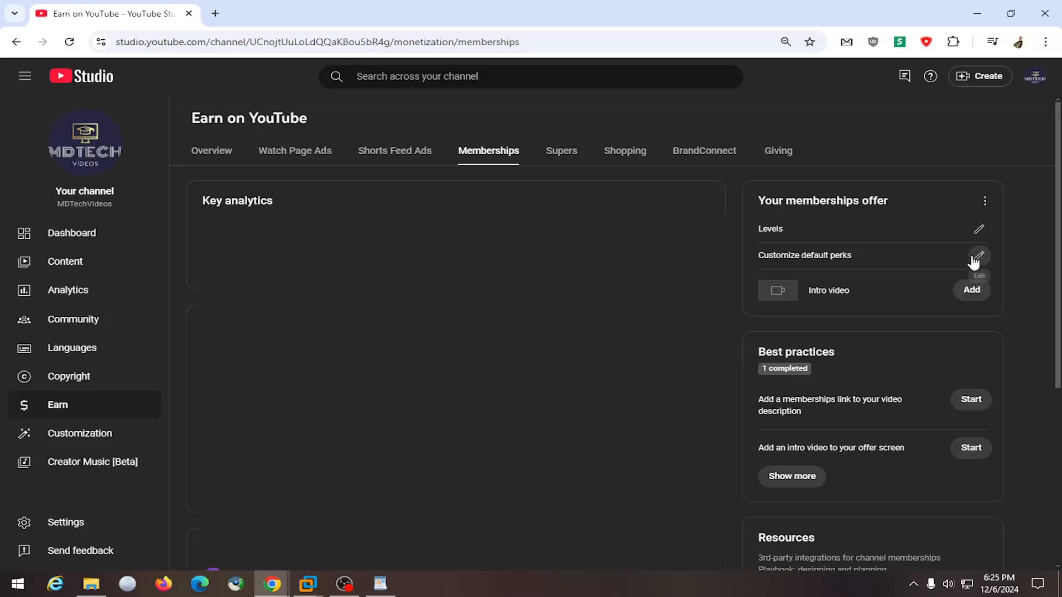
mouse_move(978, 229)
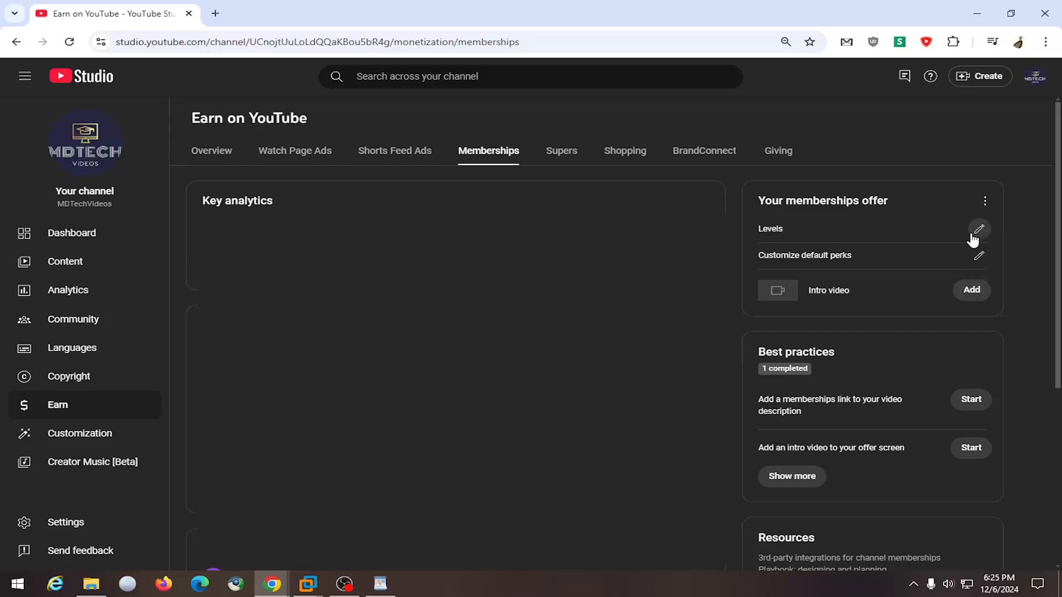
click(979, 228)
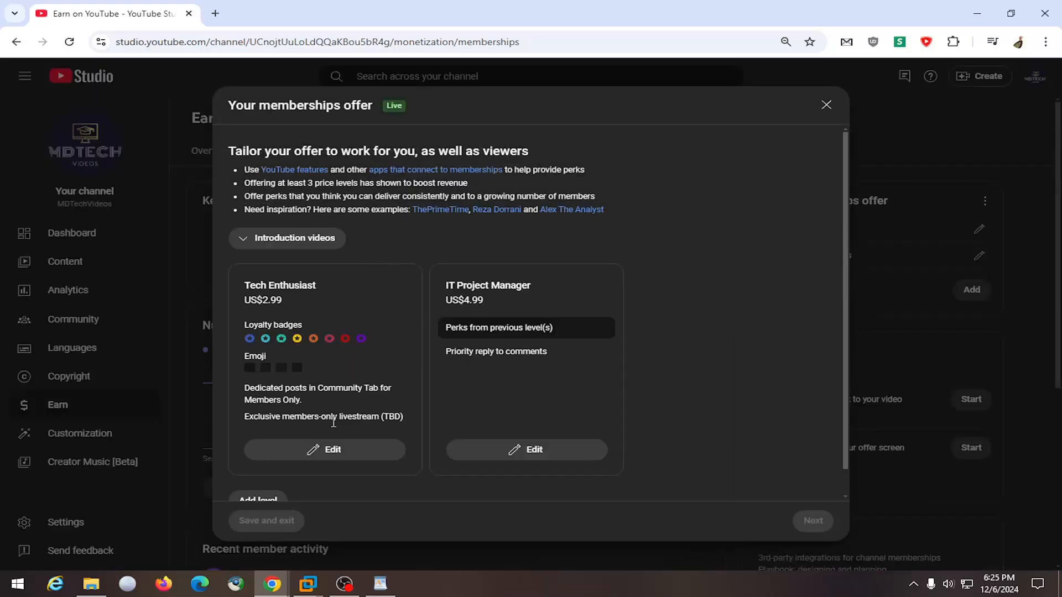
Edit the Tech Enthusiast level and add a blank new perk form
click(324, 450)
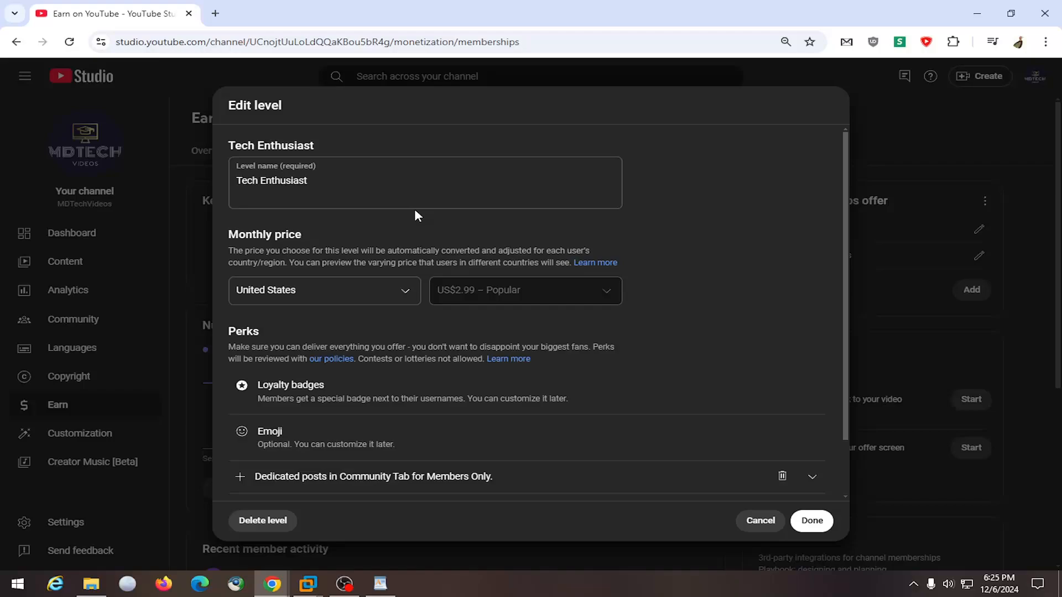
click(257, 476)
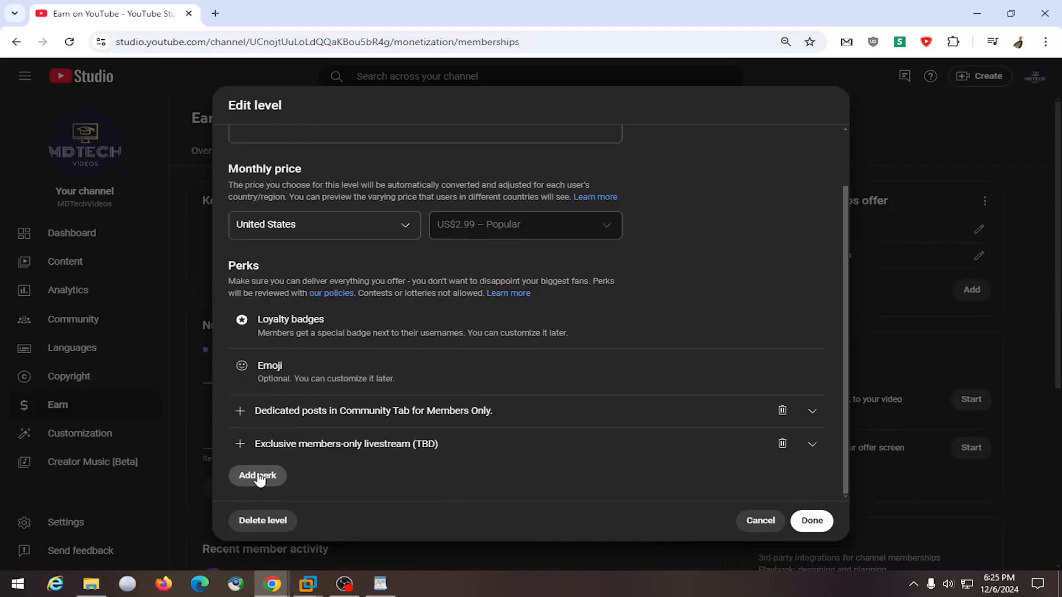
click(258, 476)
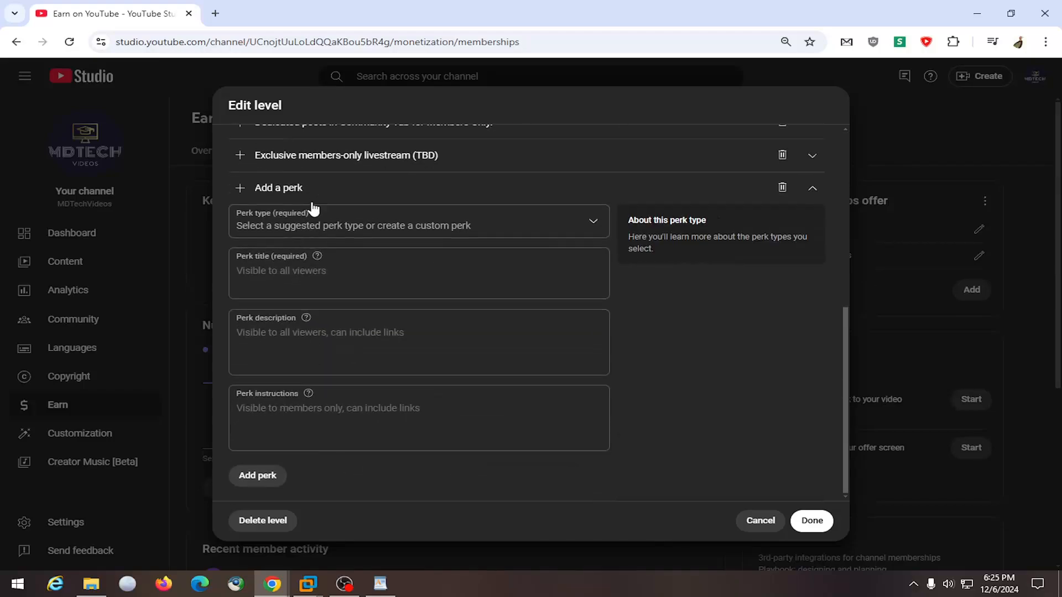
mouse_move(779, 517)
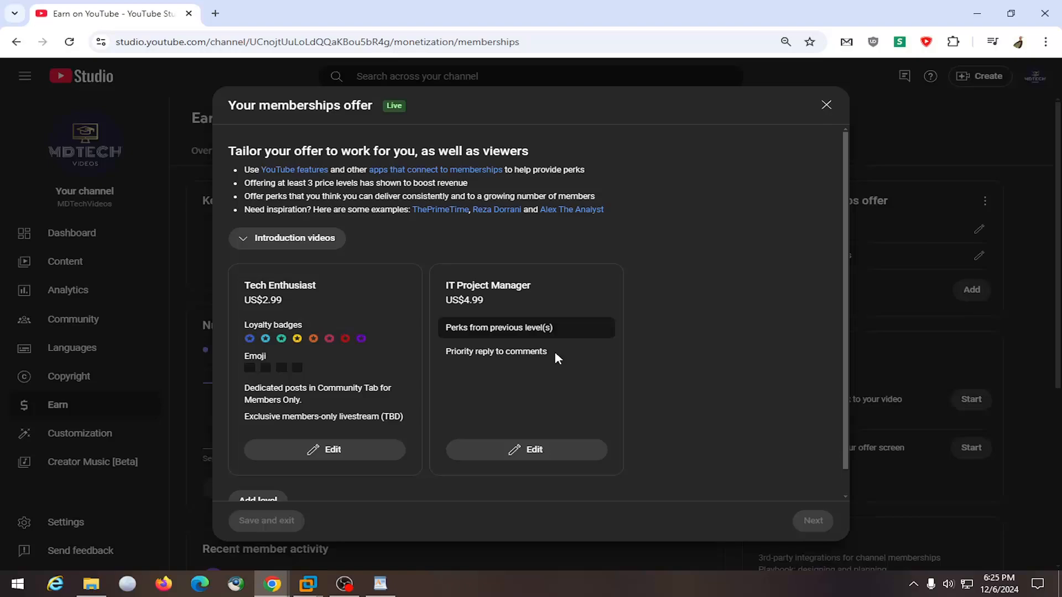
mouse_move(761, 296)
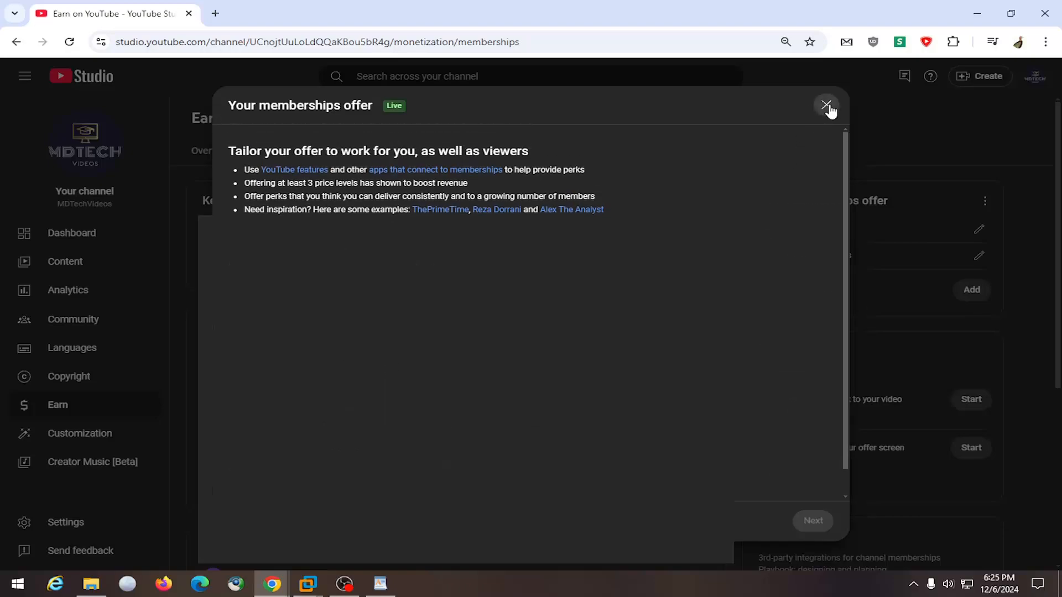
Leave the offer editor and review Emoji and Optional features in Customize default perks
click(826, 106)
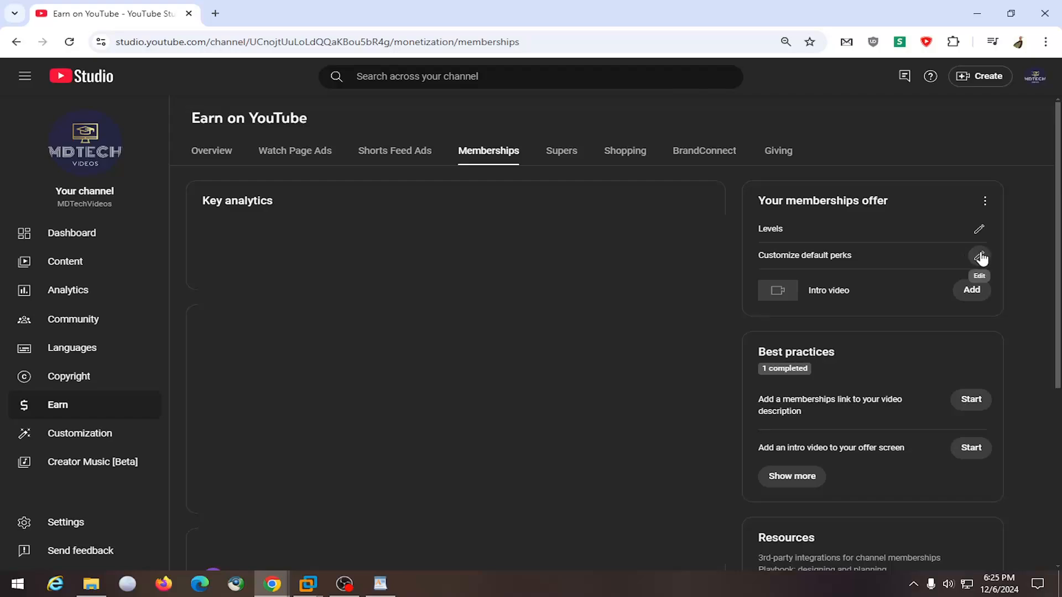
click(979, 256)
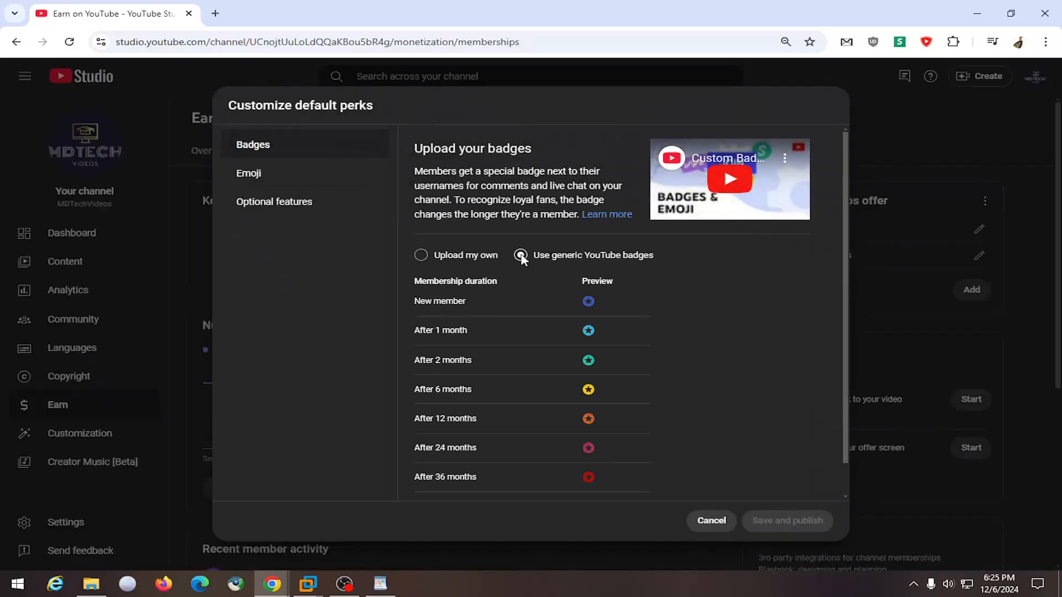
click(248, 173)
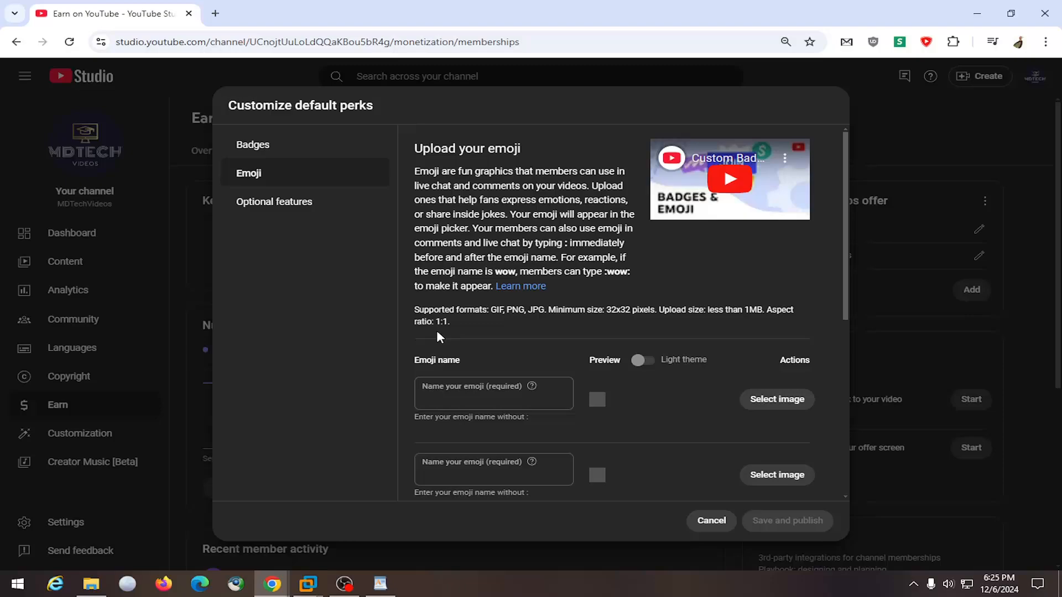
scroll(down, 3)
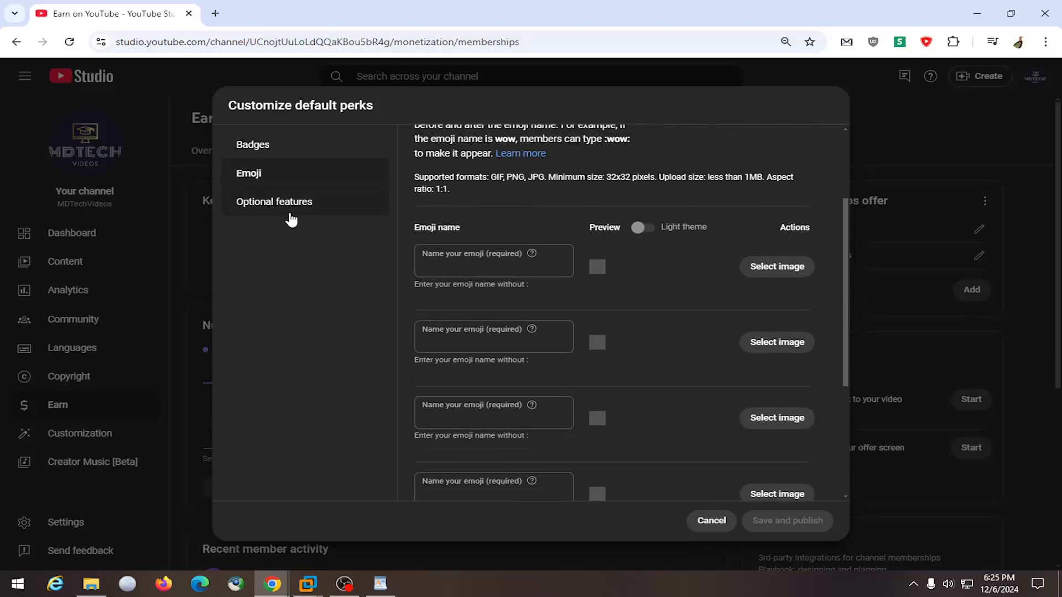
click(274, 201)
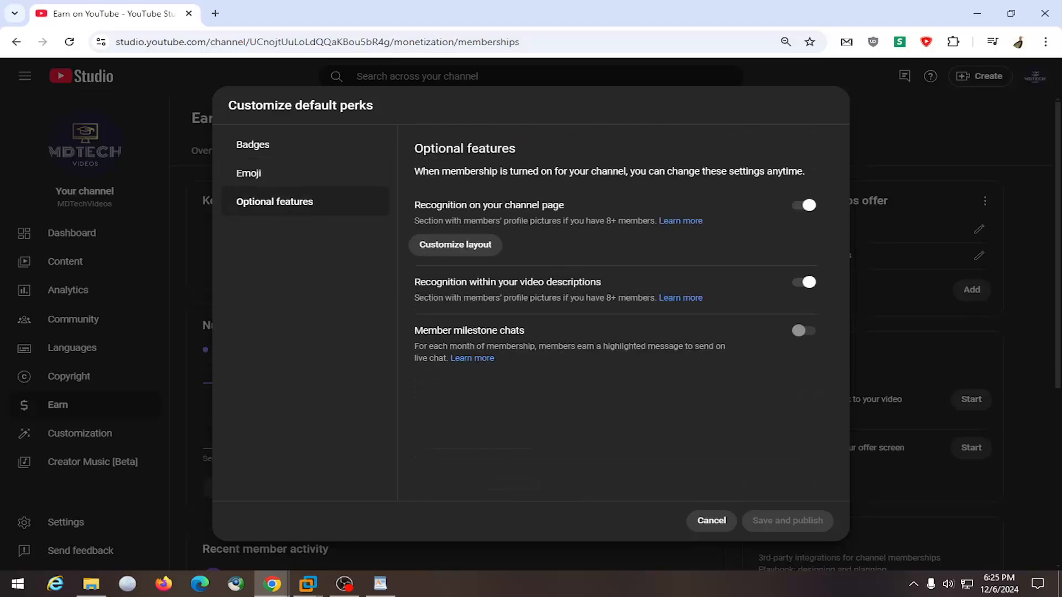